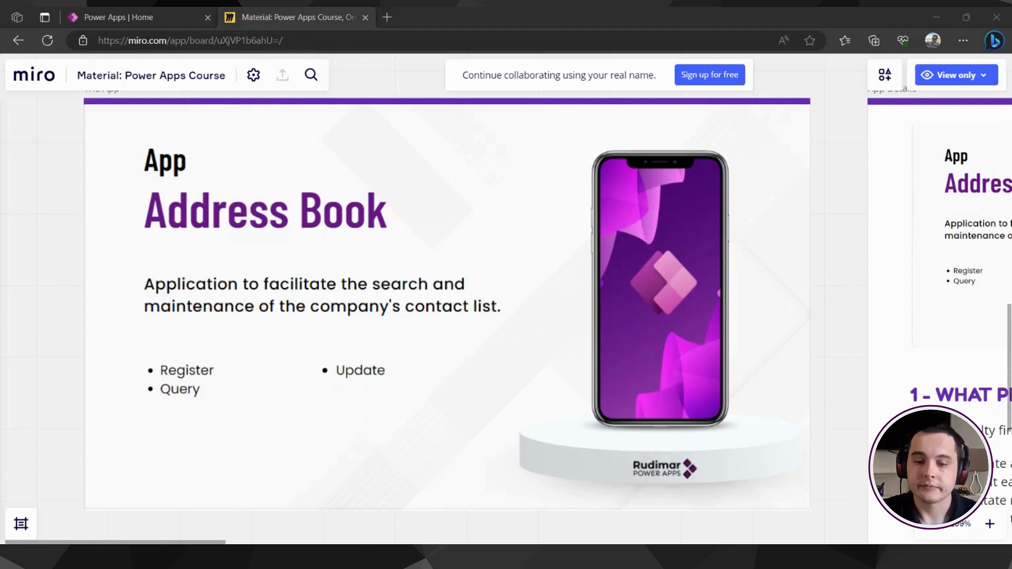
mouse_move(366, 386)
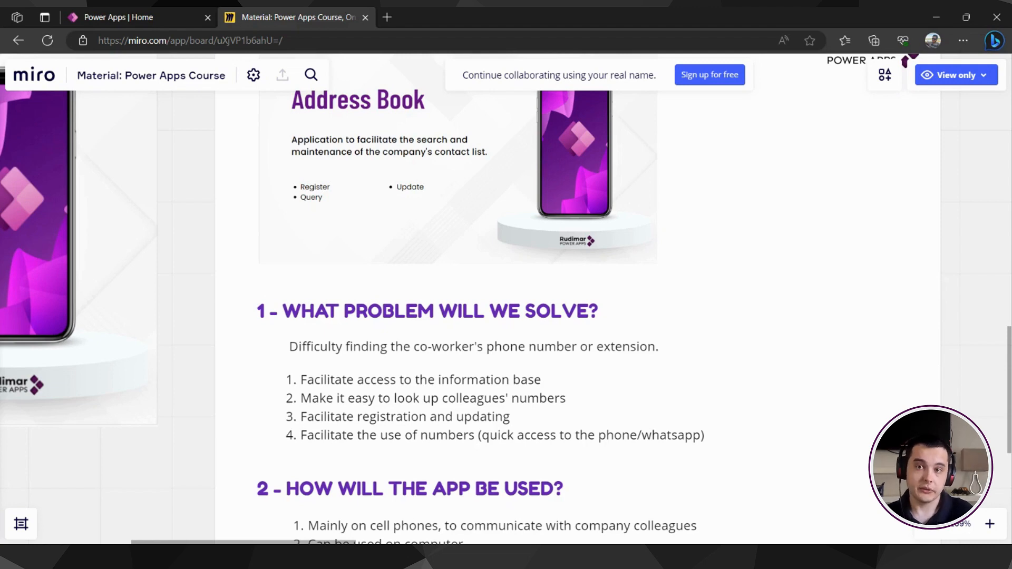
mouse_move(404, 366)
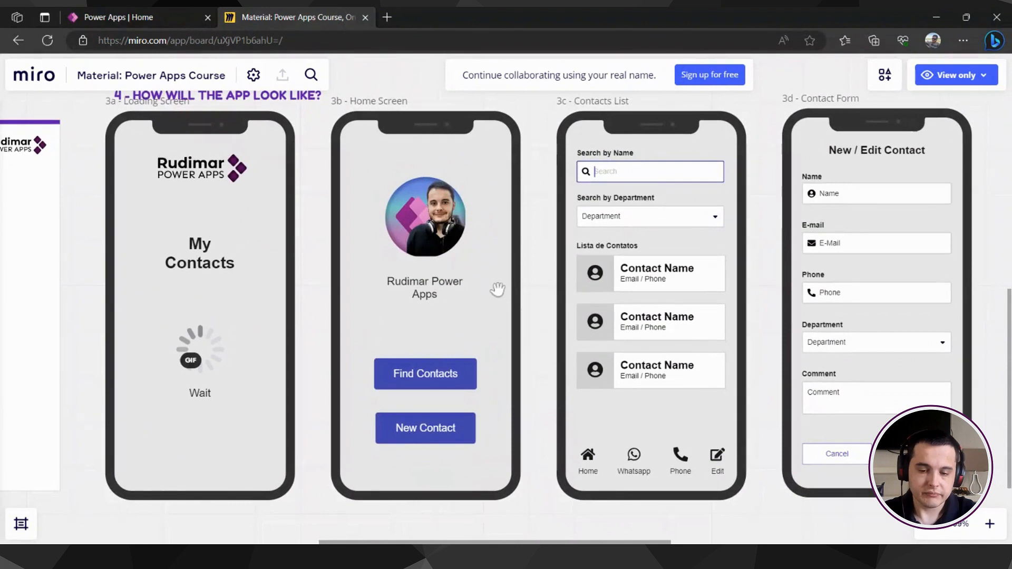
mouse_move(177, 323)
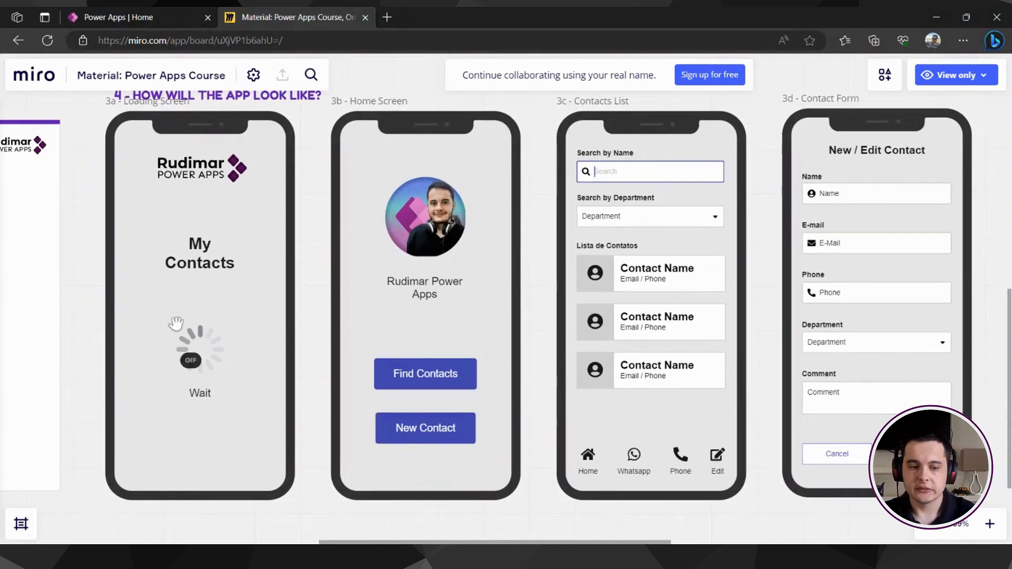
mouse_move(308, 284)
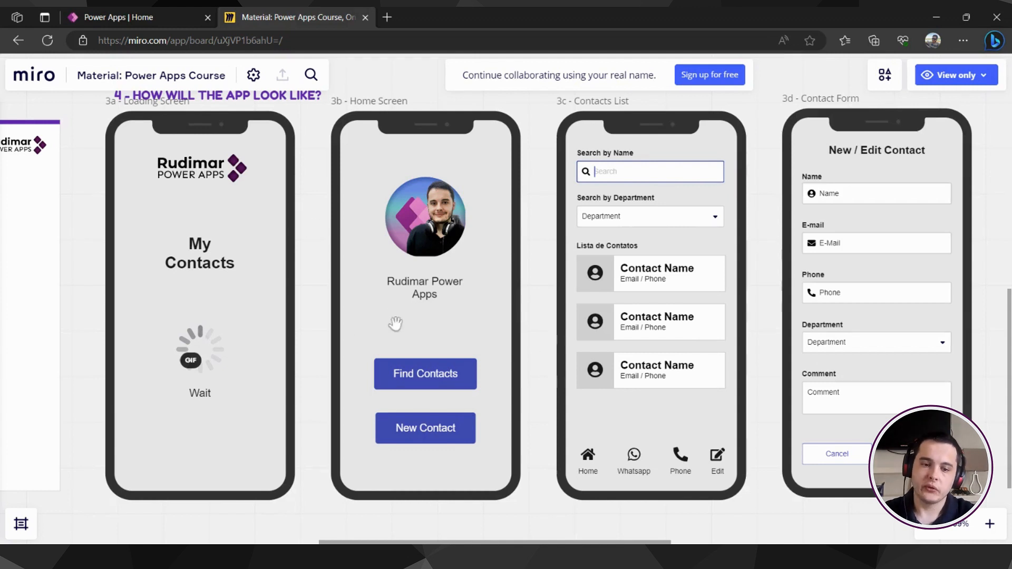
mouse_move(447, 384)
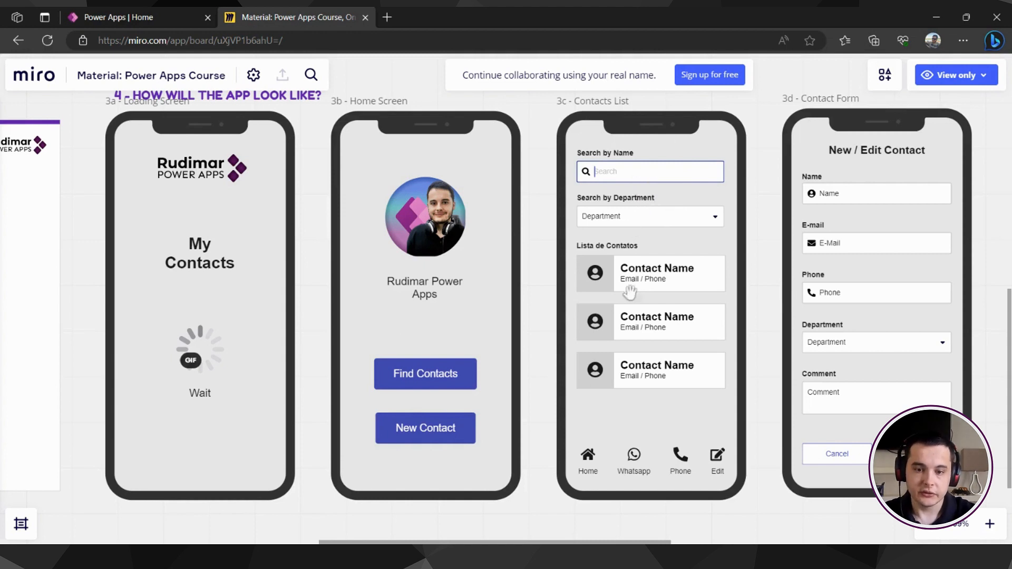
mouse_move(605, 449)
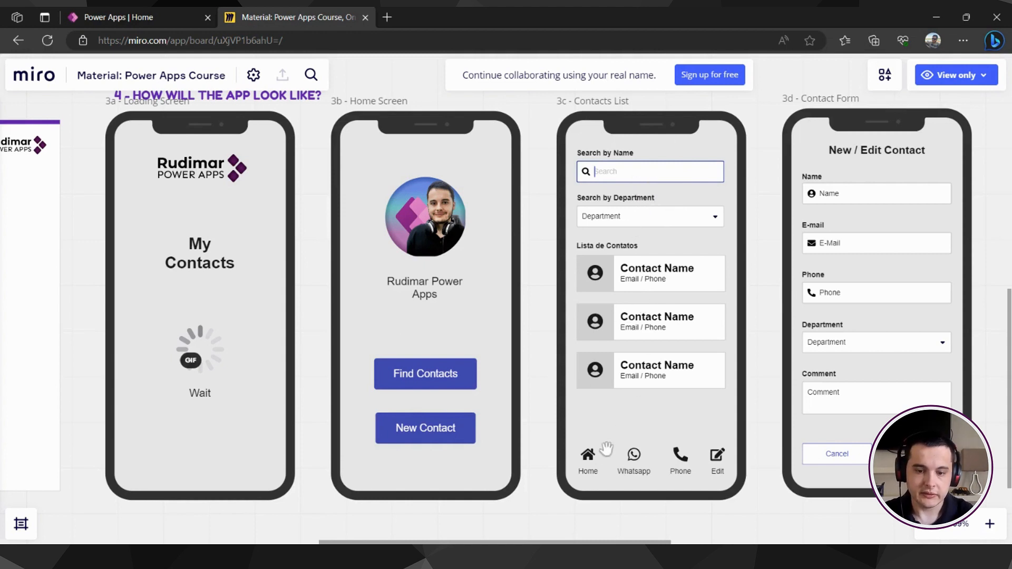
mouse_move(628, 485)
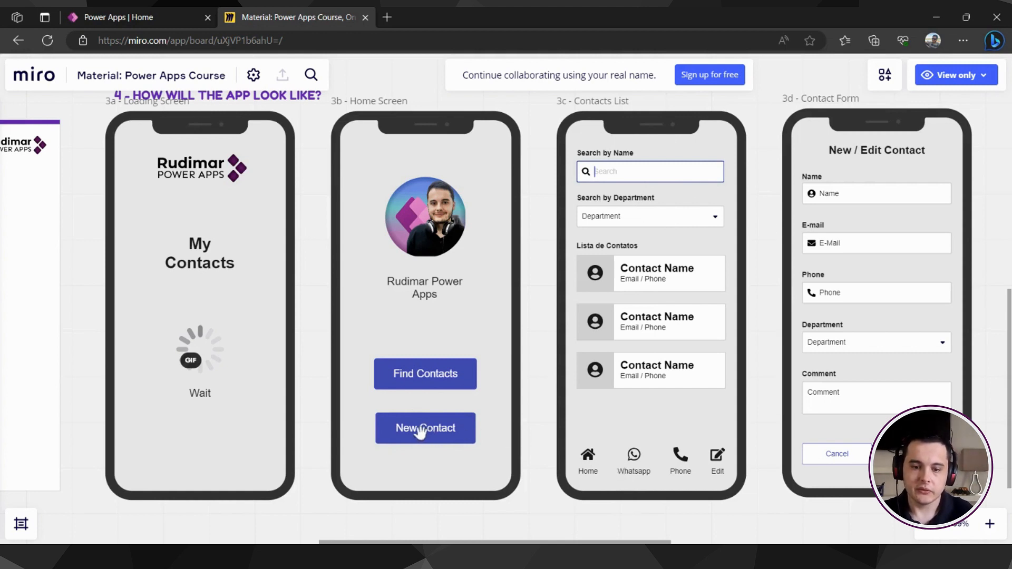
mouse_move(870, 411)
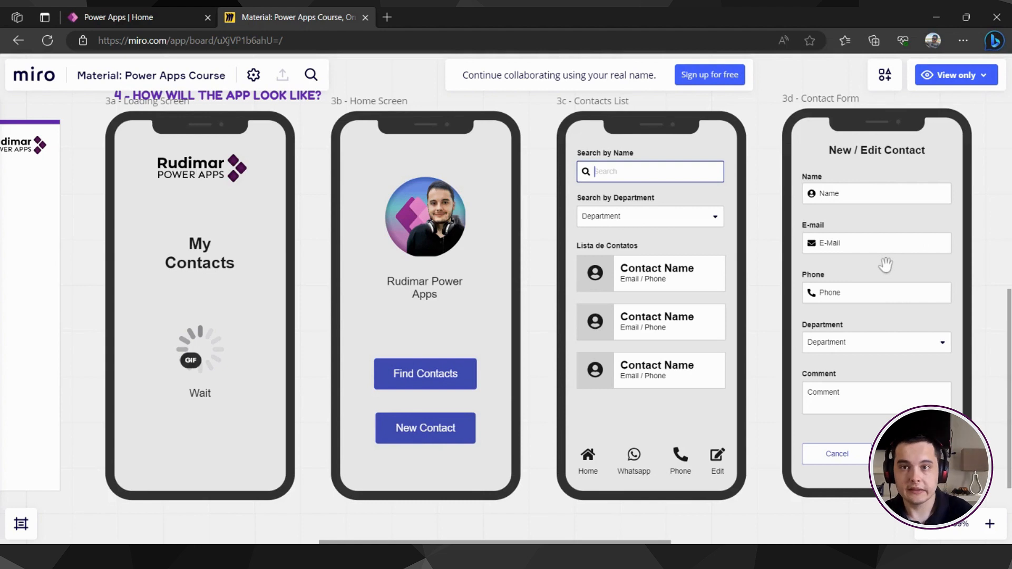
mouse_move(870, 244)
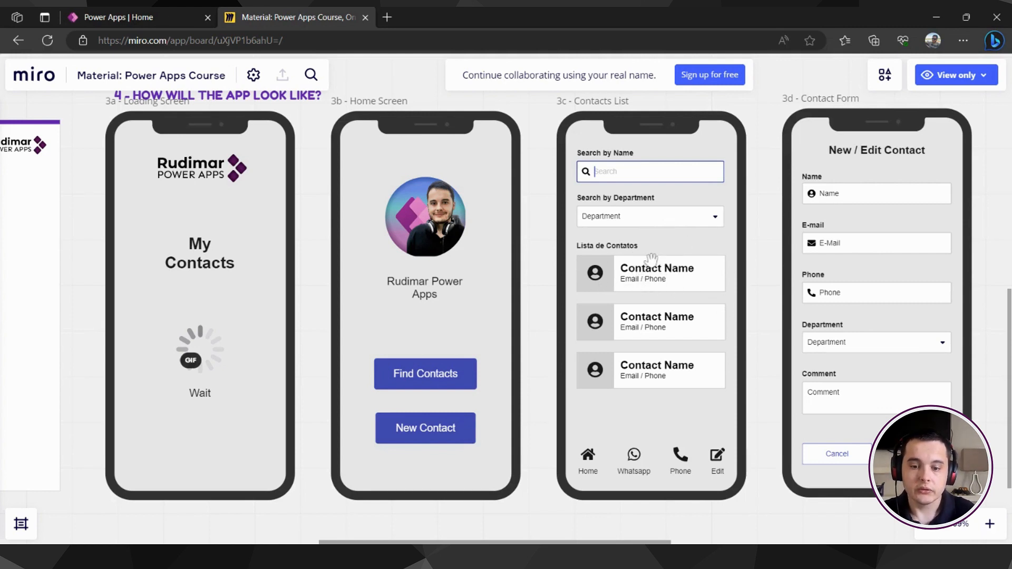
mouse_move(891, 292)
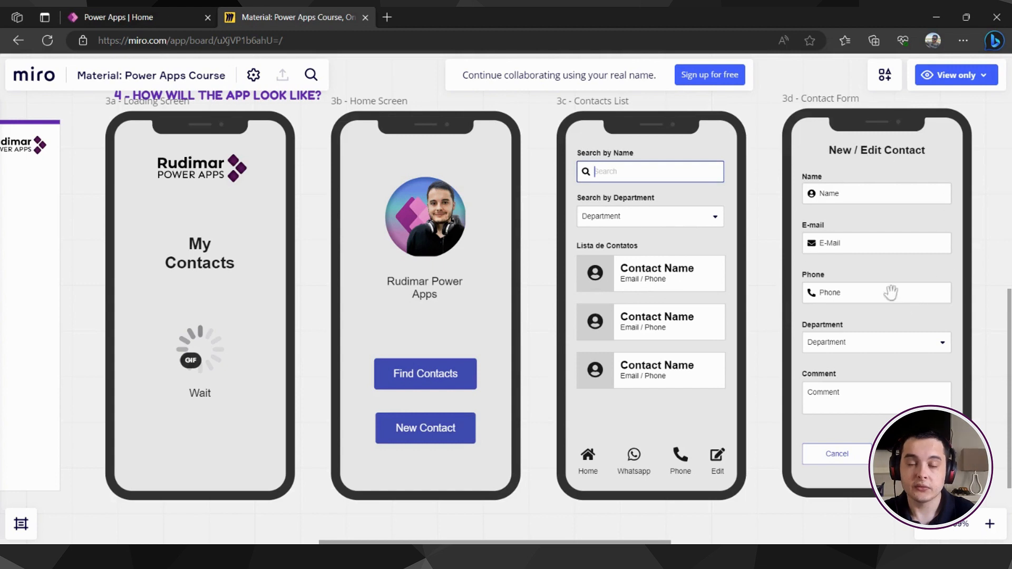
mouse_move(642, 277)
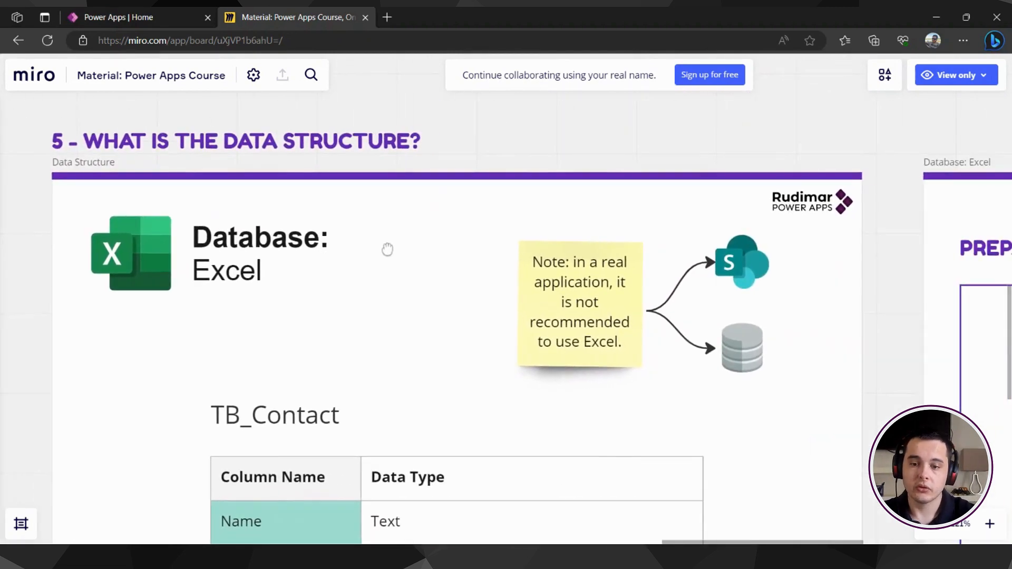
Pan the board to the '5 - What is the data structure?' section with TB_Contact and the Excel warning note
drag(387, 250, 593, 320)
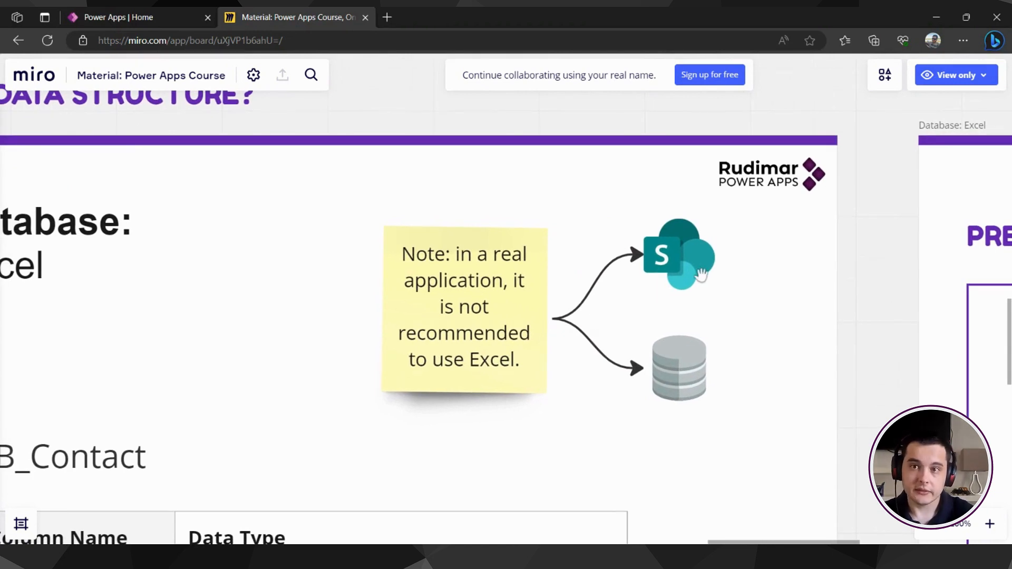
mouse_move(254, 278)
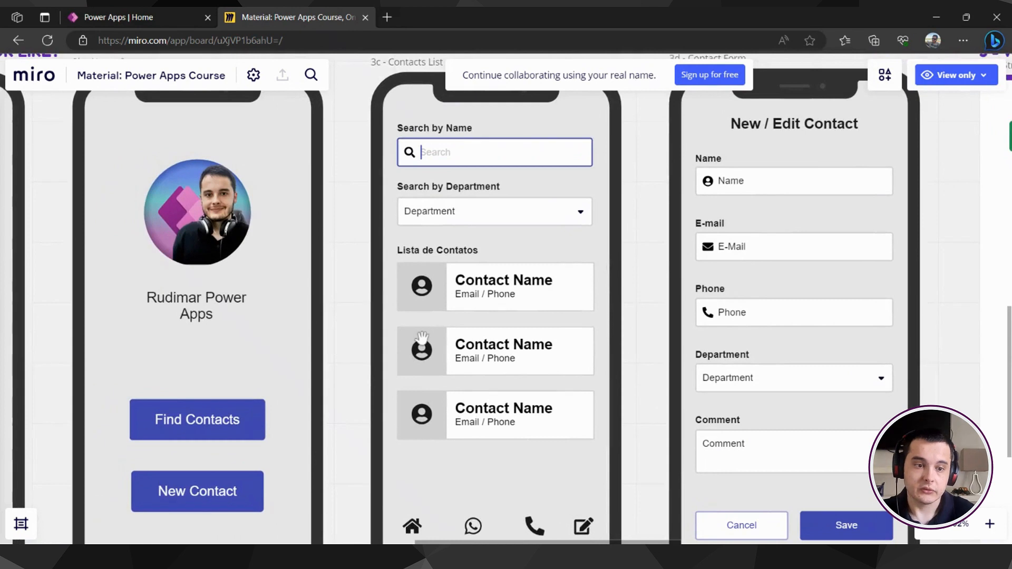
mouse_move(481, 329)
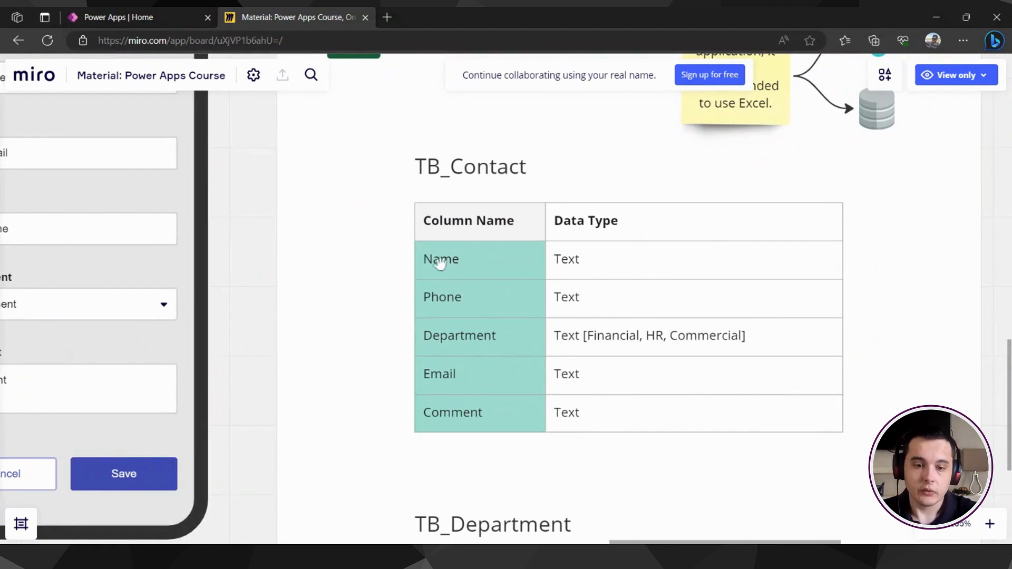
mouse_move(474, 335)
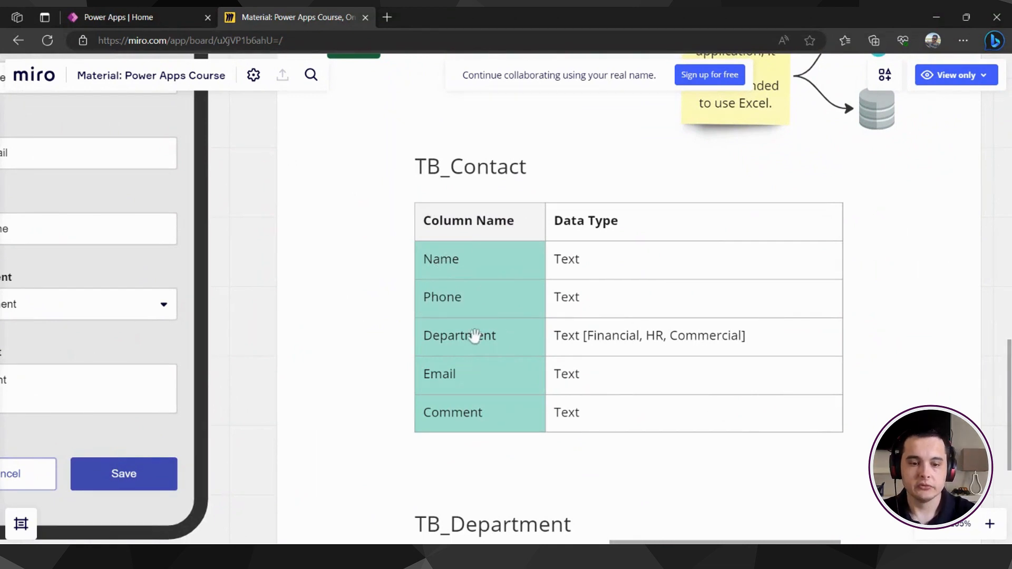
mouse_move(509, 407)
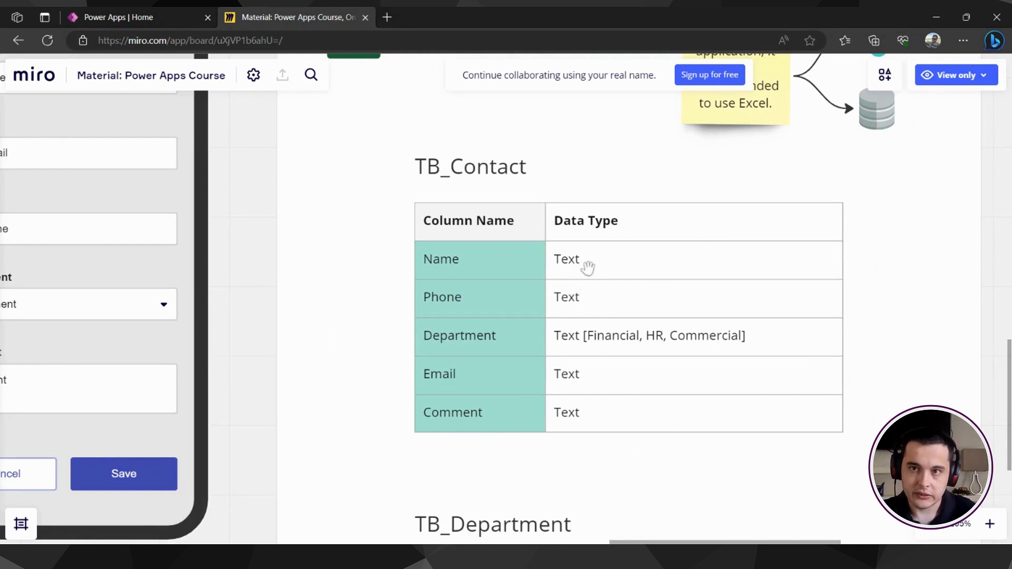
mouse_move(584, 297)
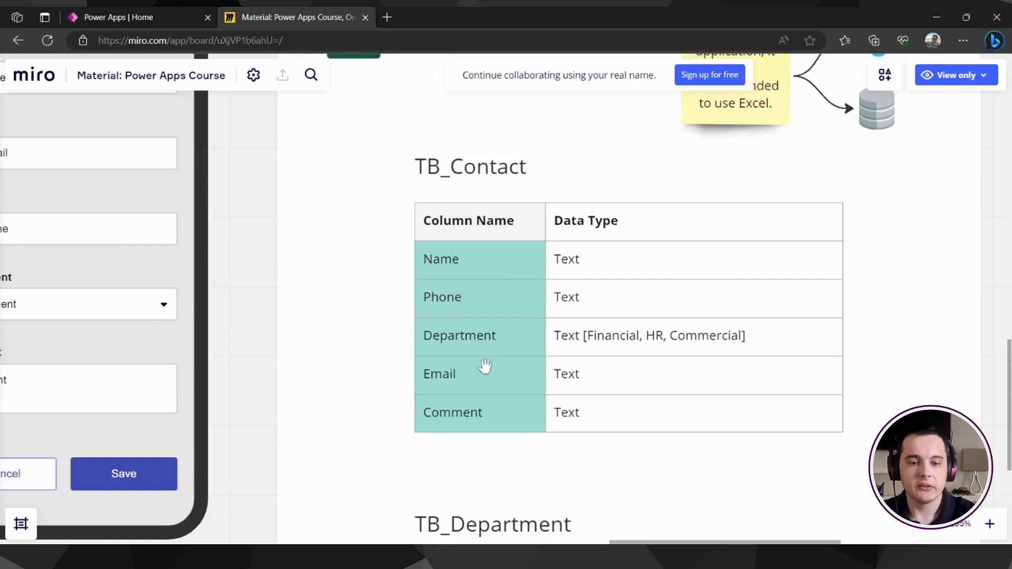
mouse_move(524, 341)
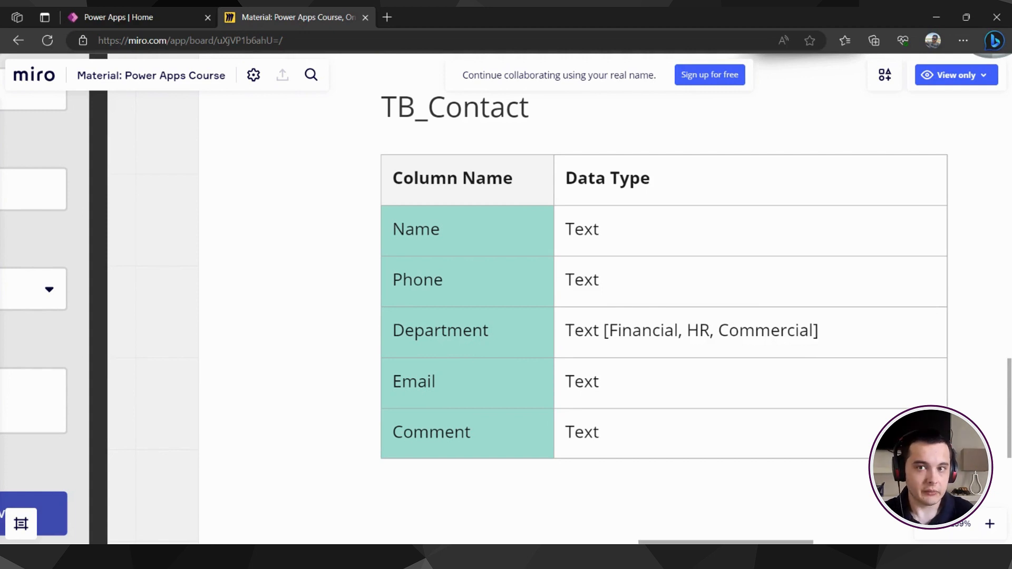
scroll(down, 3)
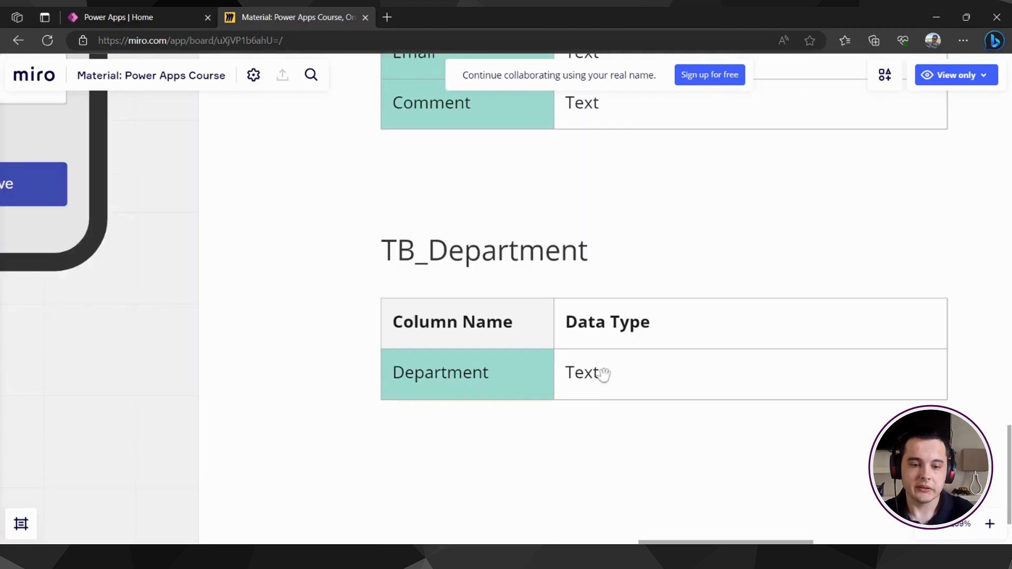
mouse_move(584, 398)
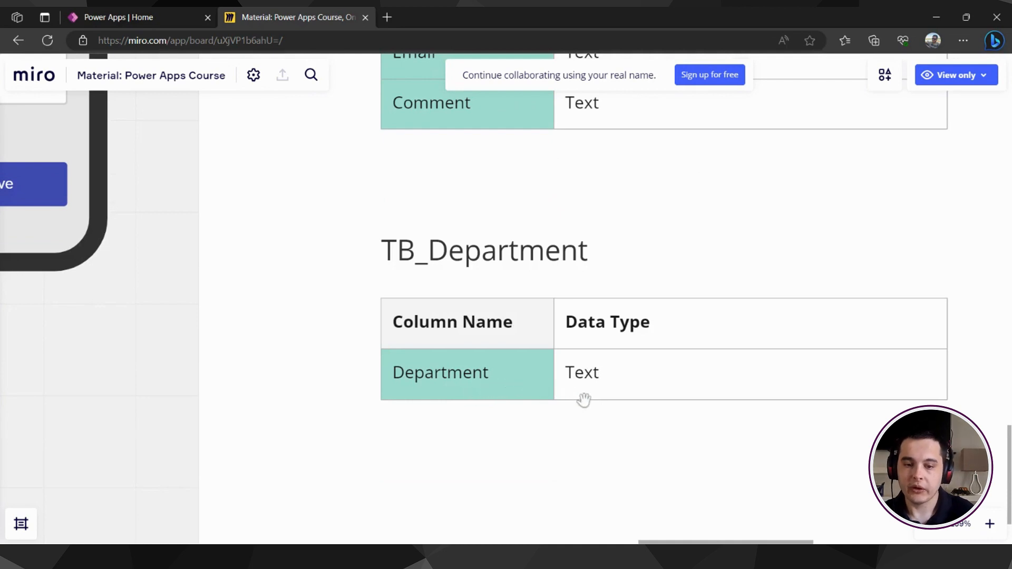
mouse_move(476, 407)
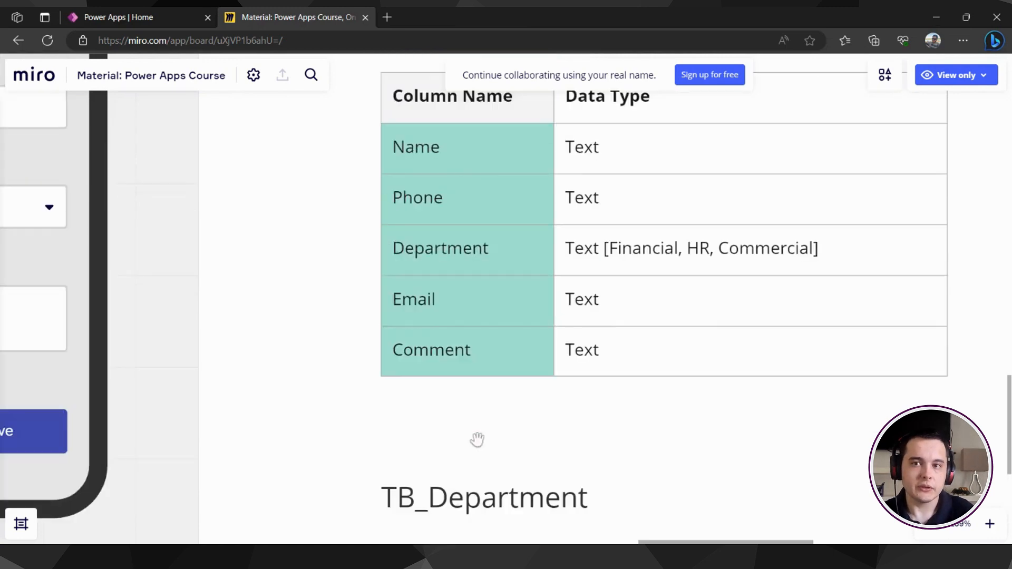
scroll(down, 3)
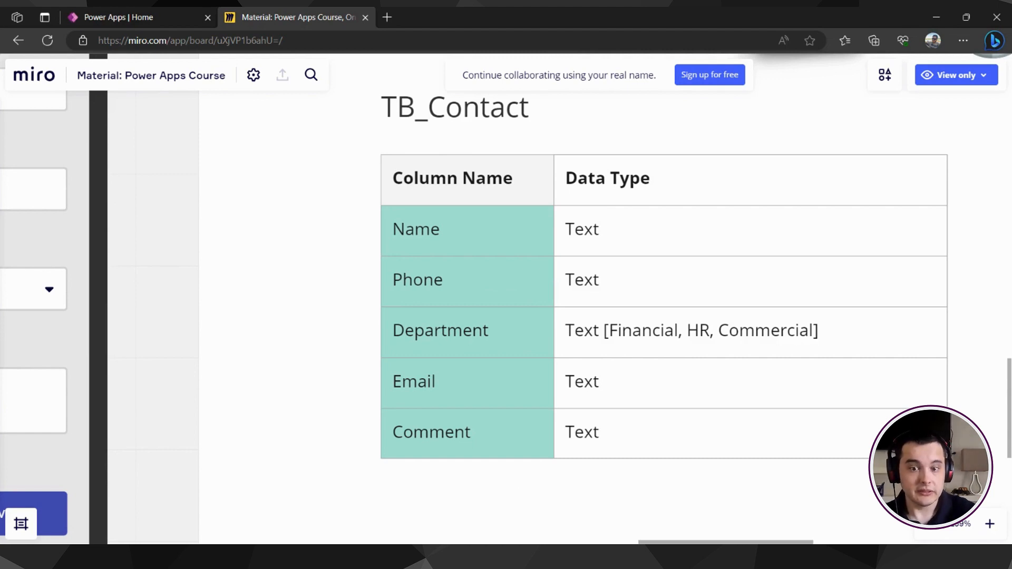
scroll(down, 3)
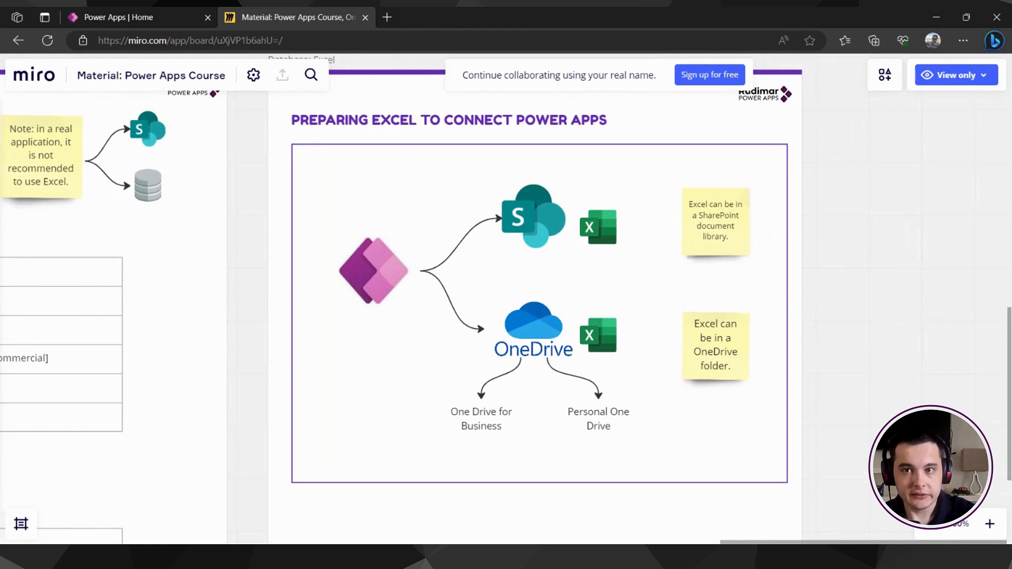
mouse_move(561, 248)
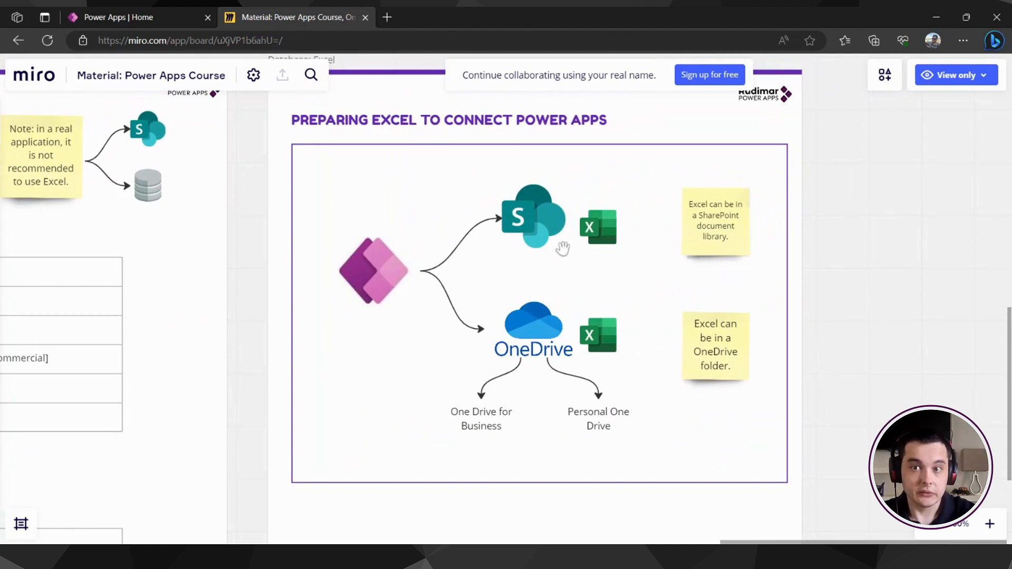